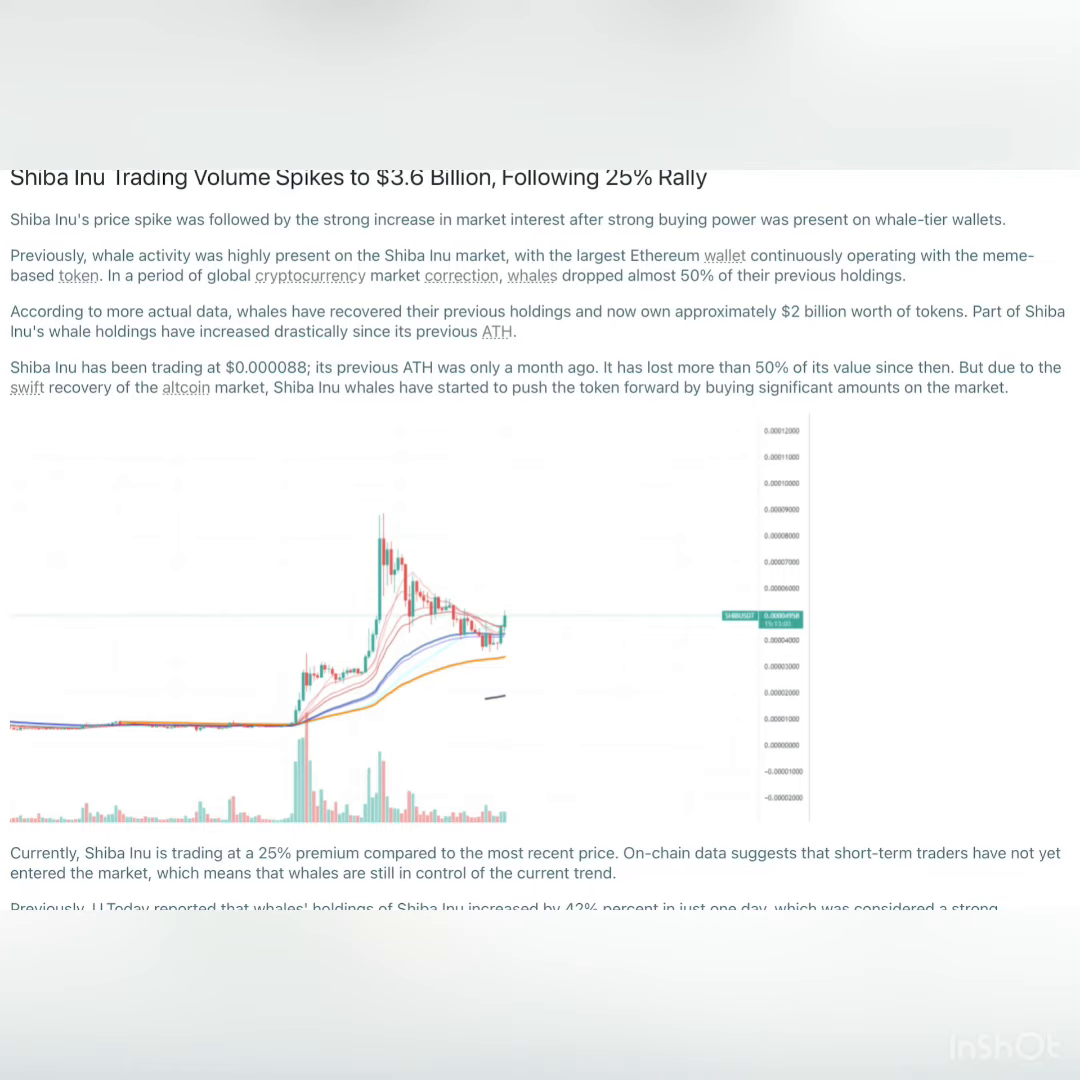
Scroll the Shiba Inu trading-volume article down to its chart, whale-holdings notes and Source link.
scroll("down", 3)
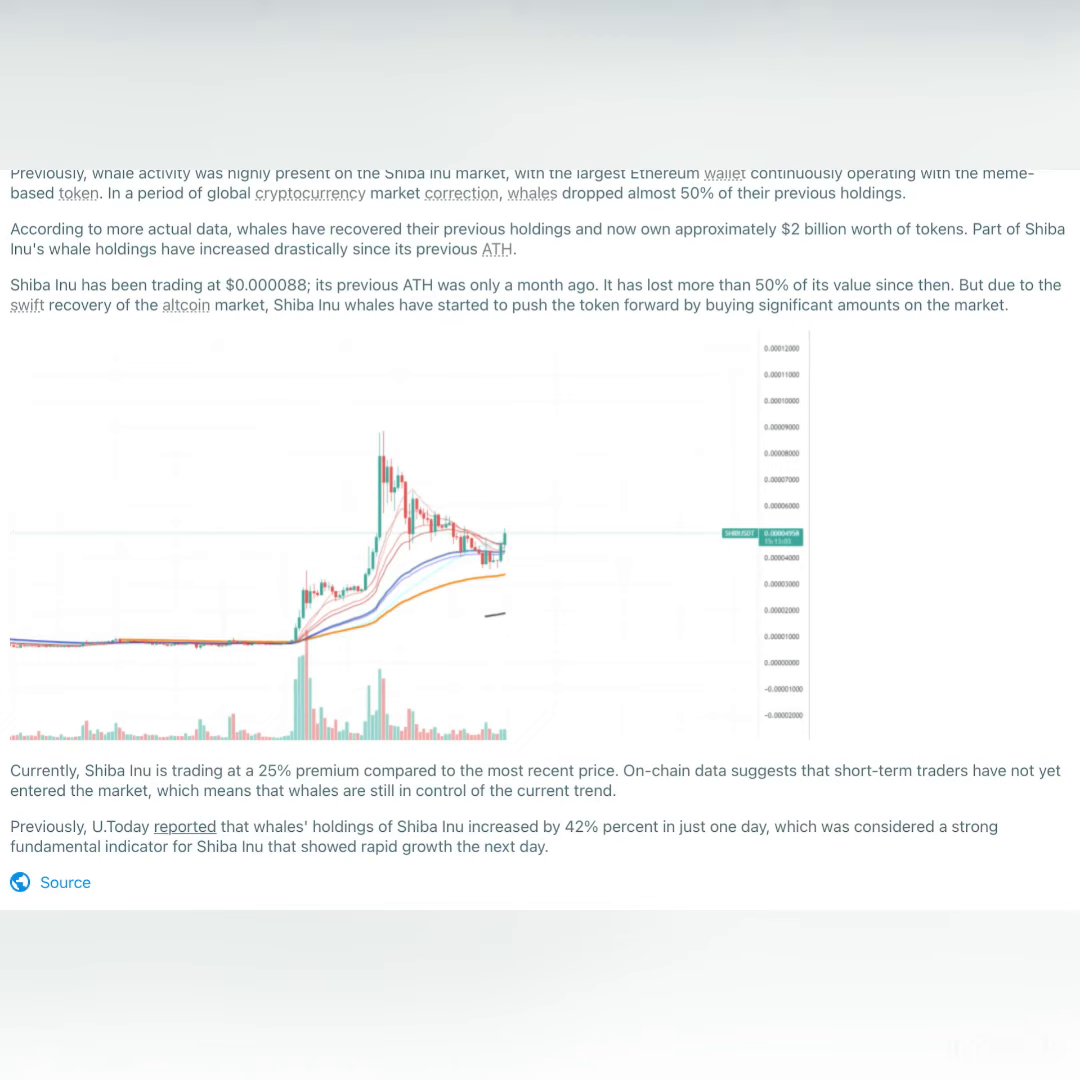
Scroll past the article's end and return to the All news headlines feed.
scroll("down", 3)
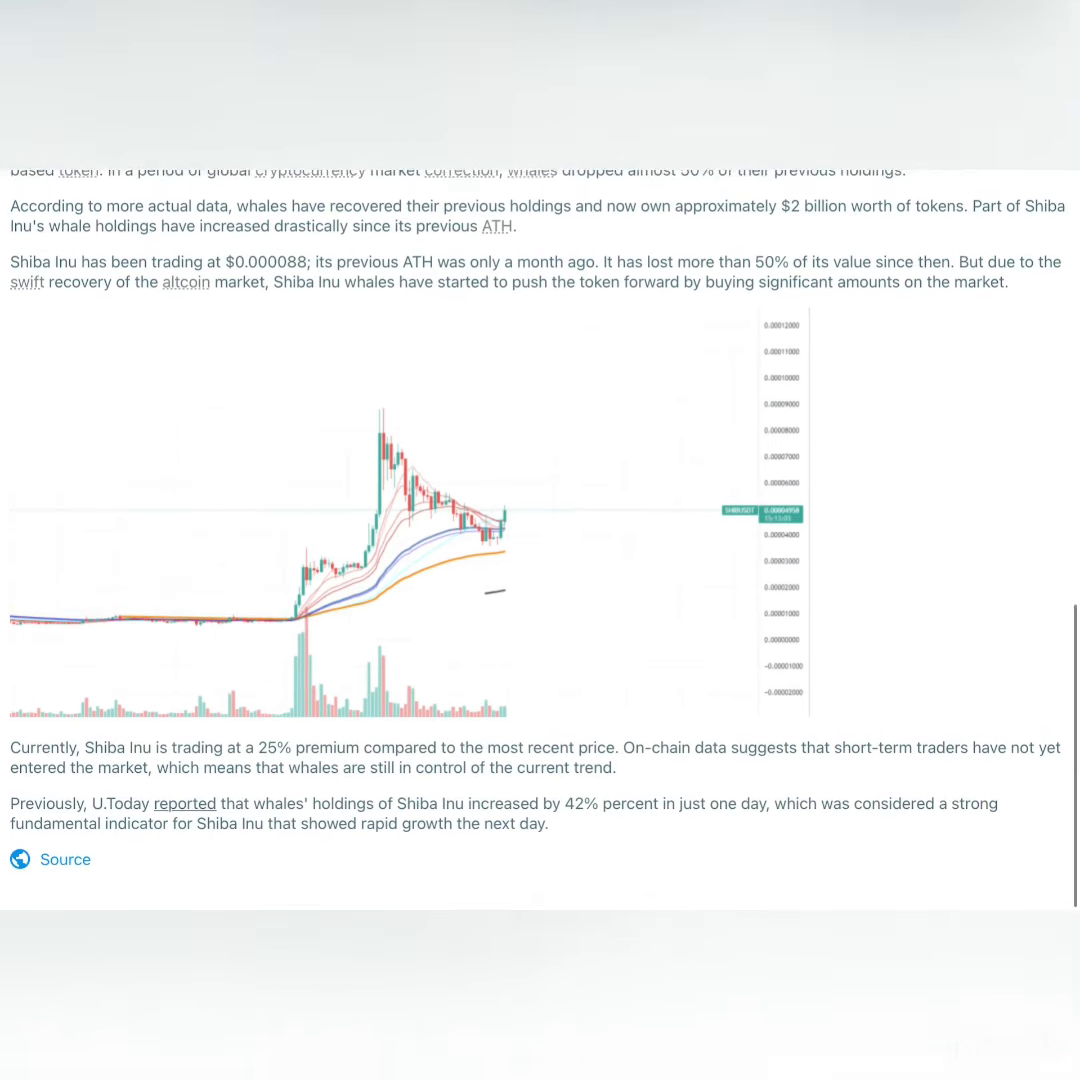
scroll("down", 3)
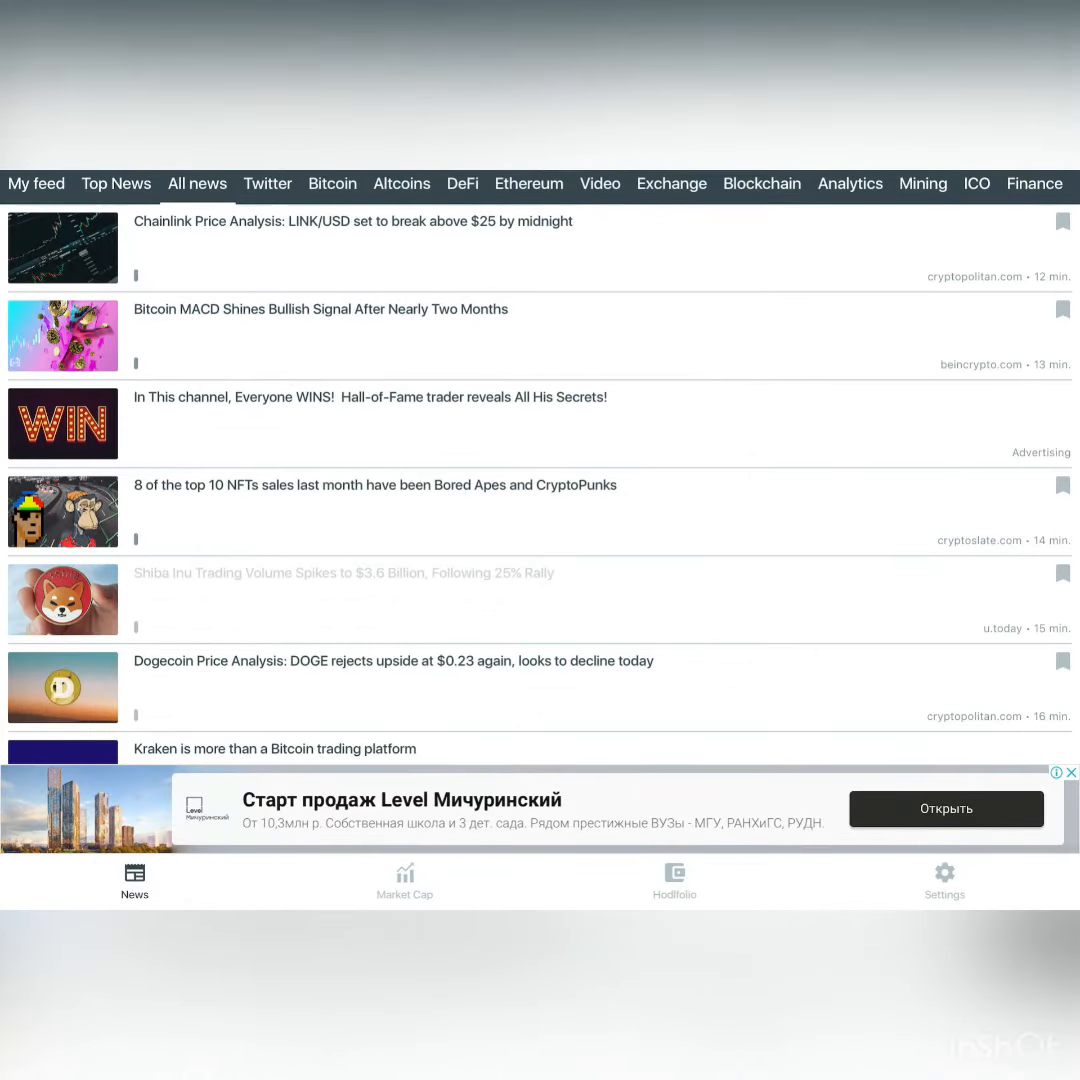
Show the Market Cap list of coins with prices, 24-hour changes and volumes.
left_click(404, 880)
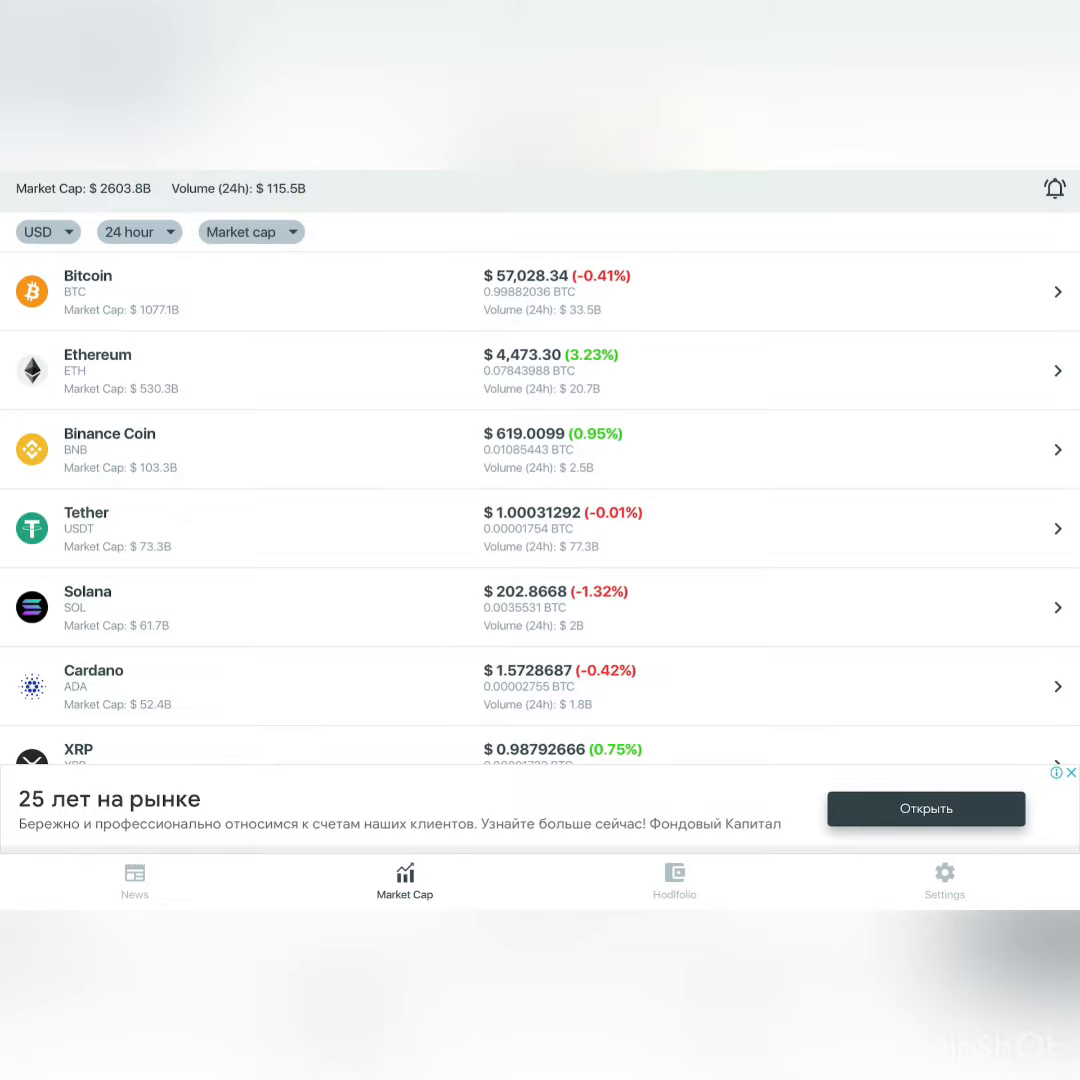
Scroll the market-cap ranking from Bitcoin and Ethereum down to Arweave, Dash and Theta Fuel.
scroll("down", 3)
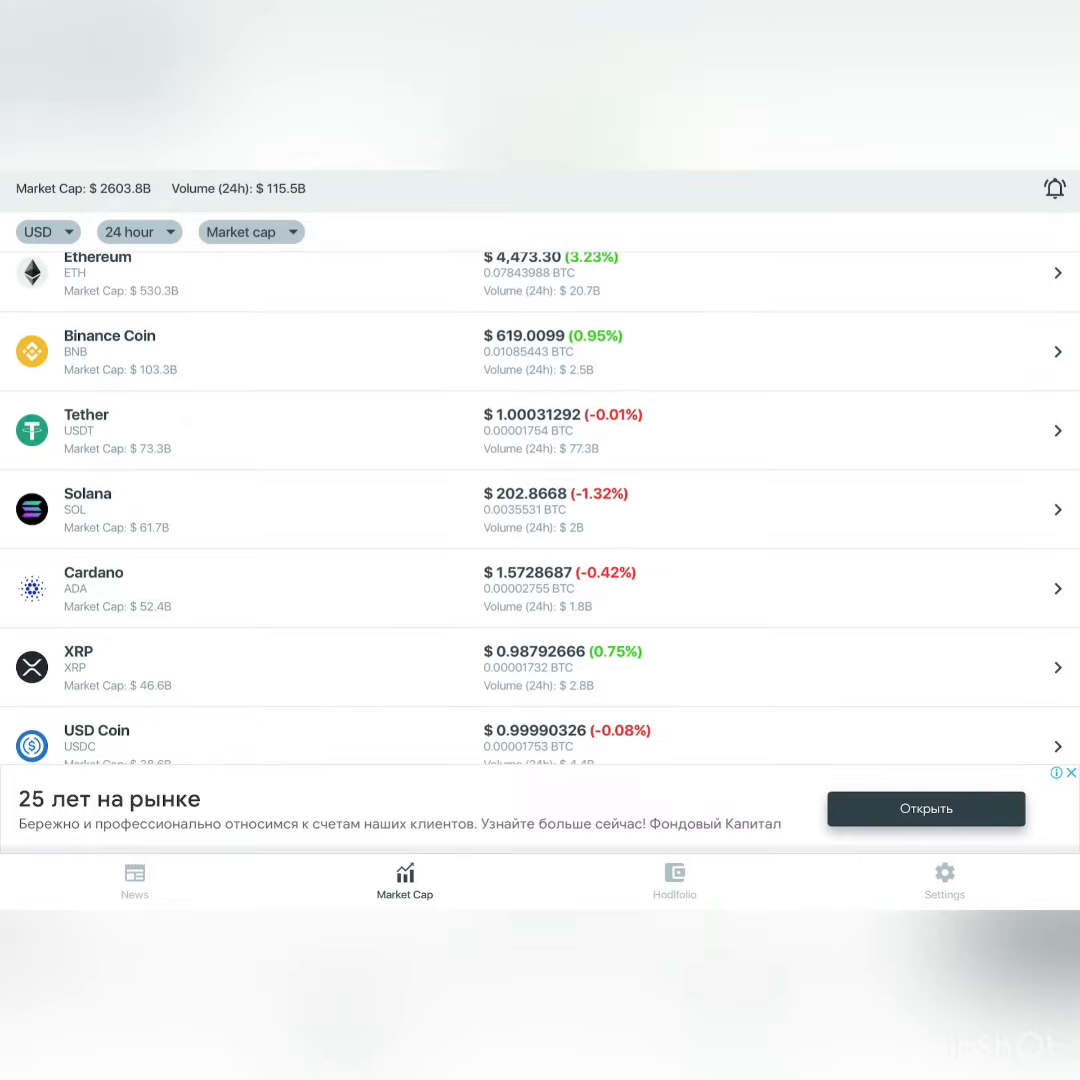
scroll("down", 3)
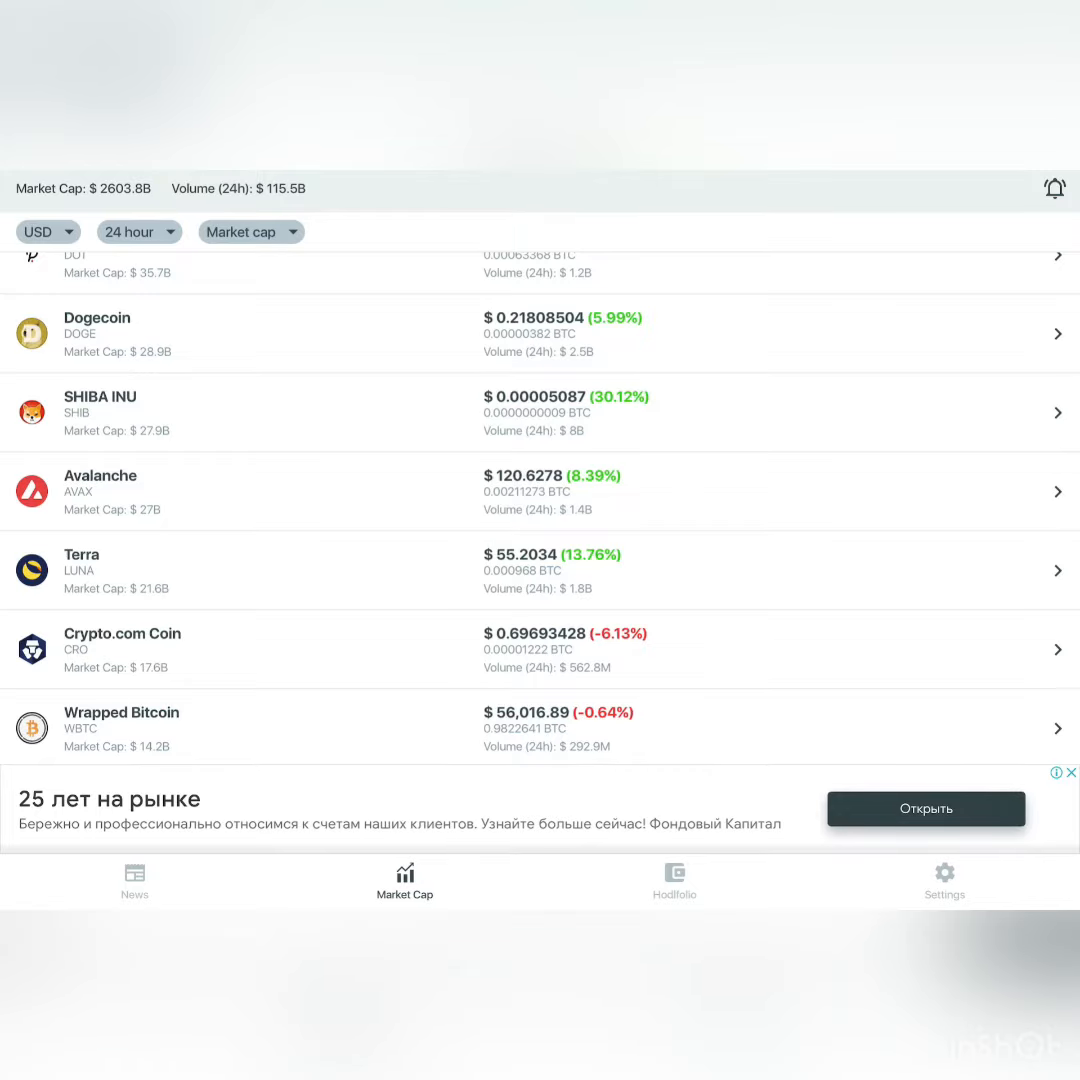
scroll("down", 3)
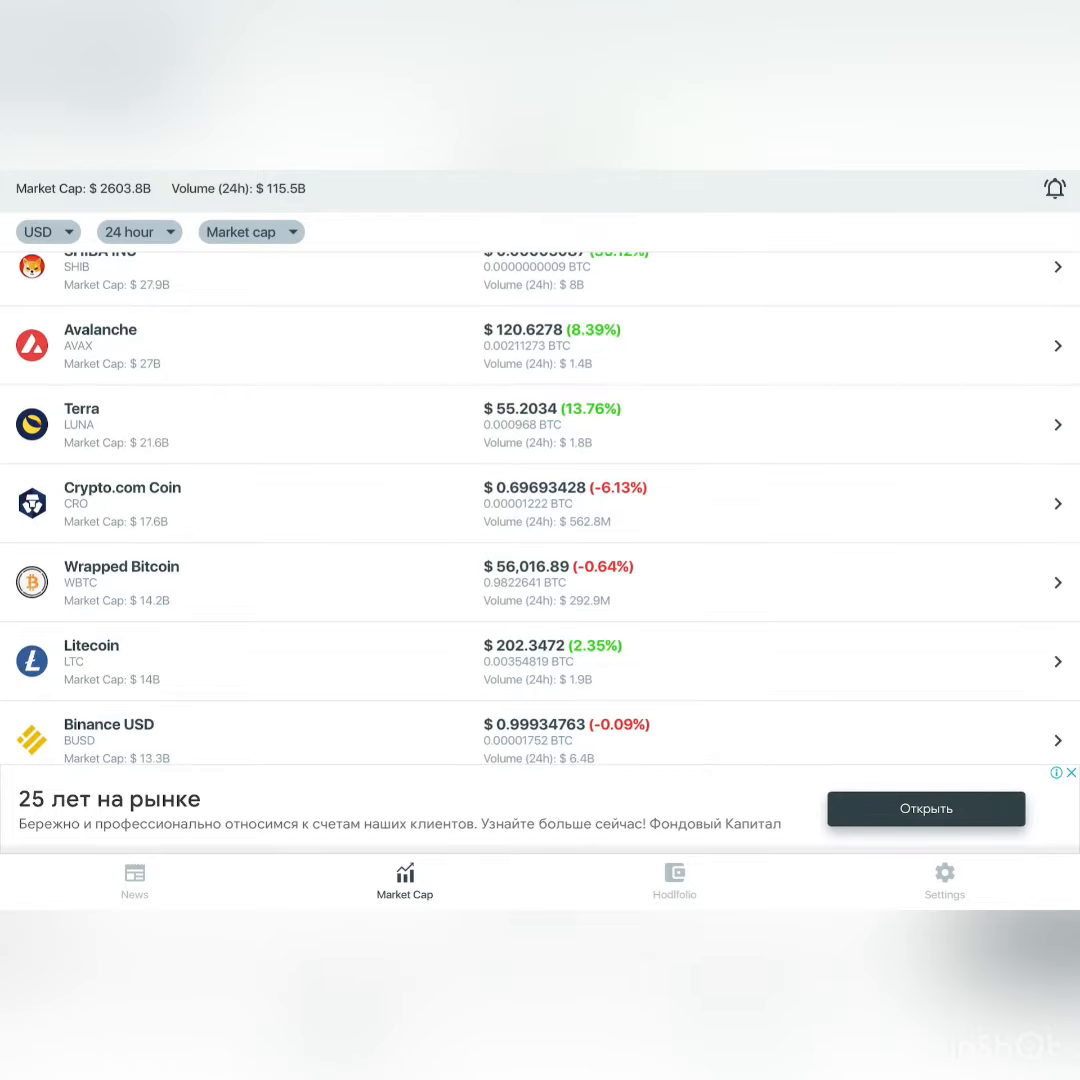
scroll("down", 3)
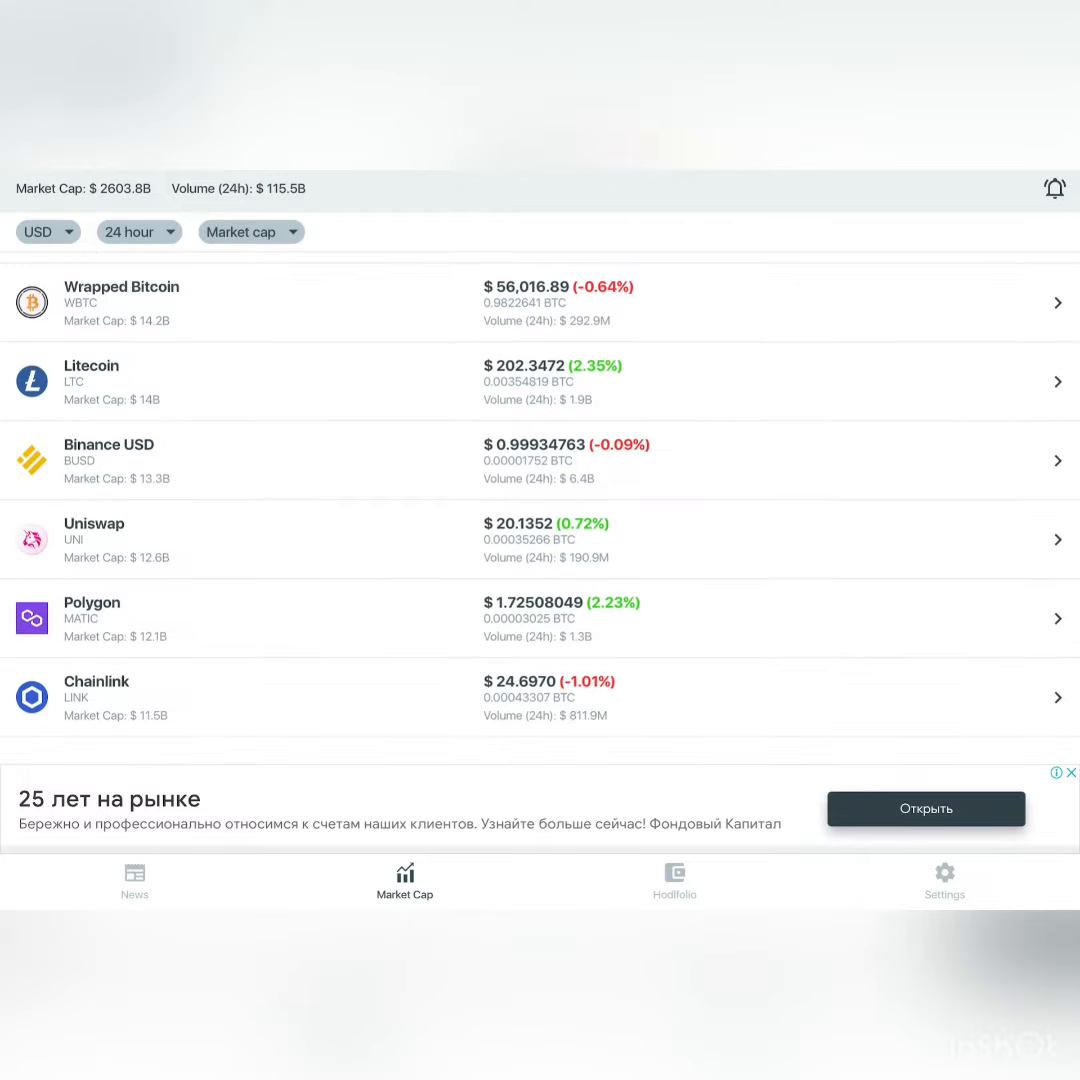
scroll("down", 3)
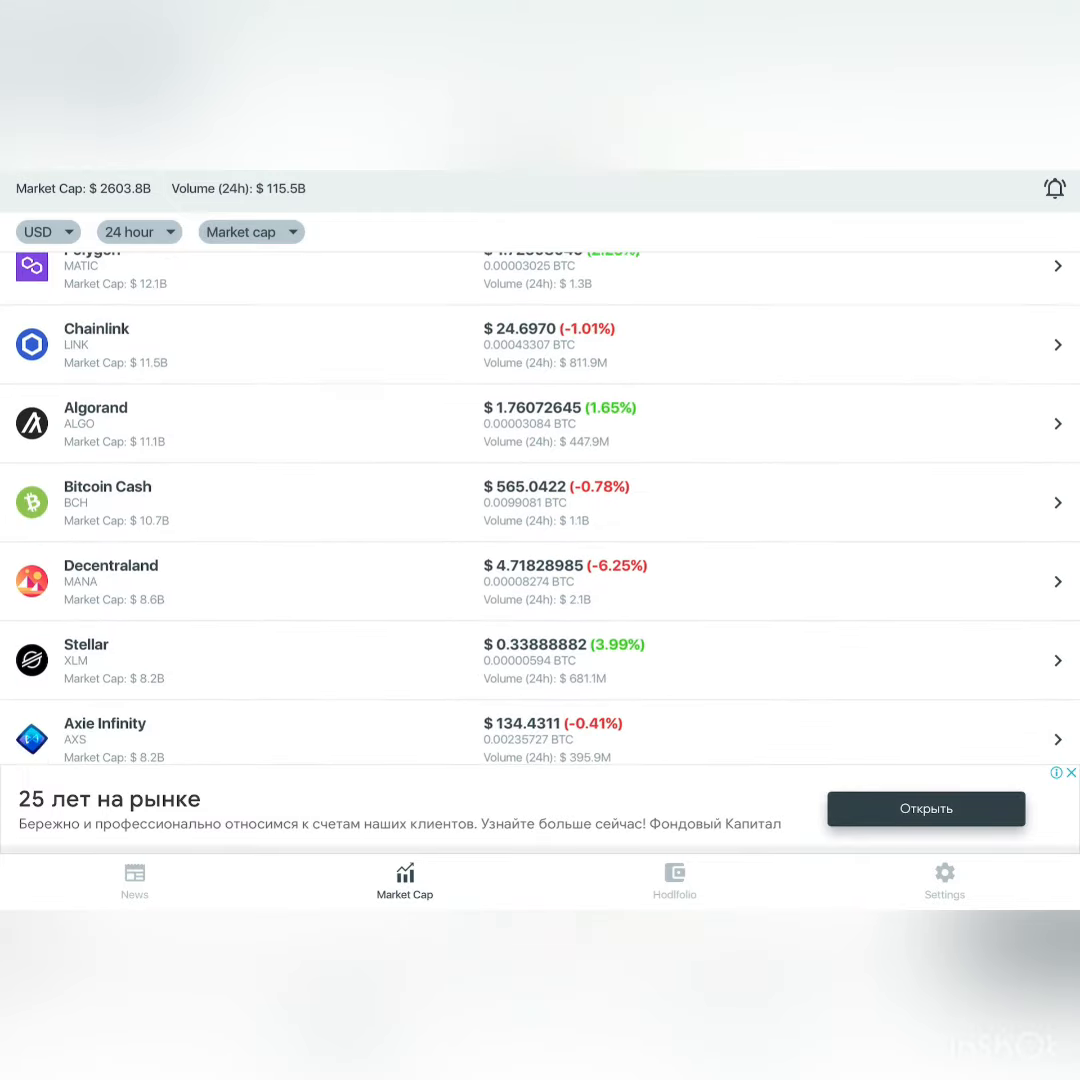
scroll("down", 3)
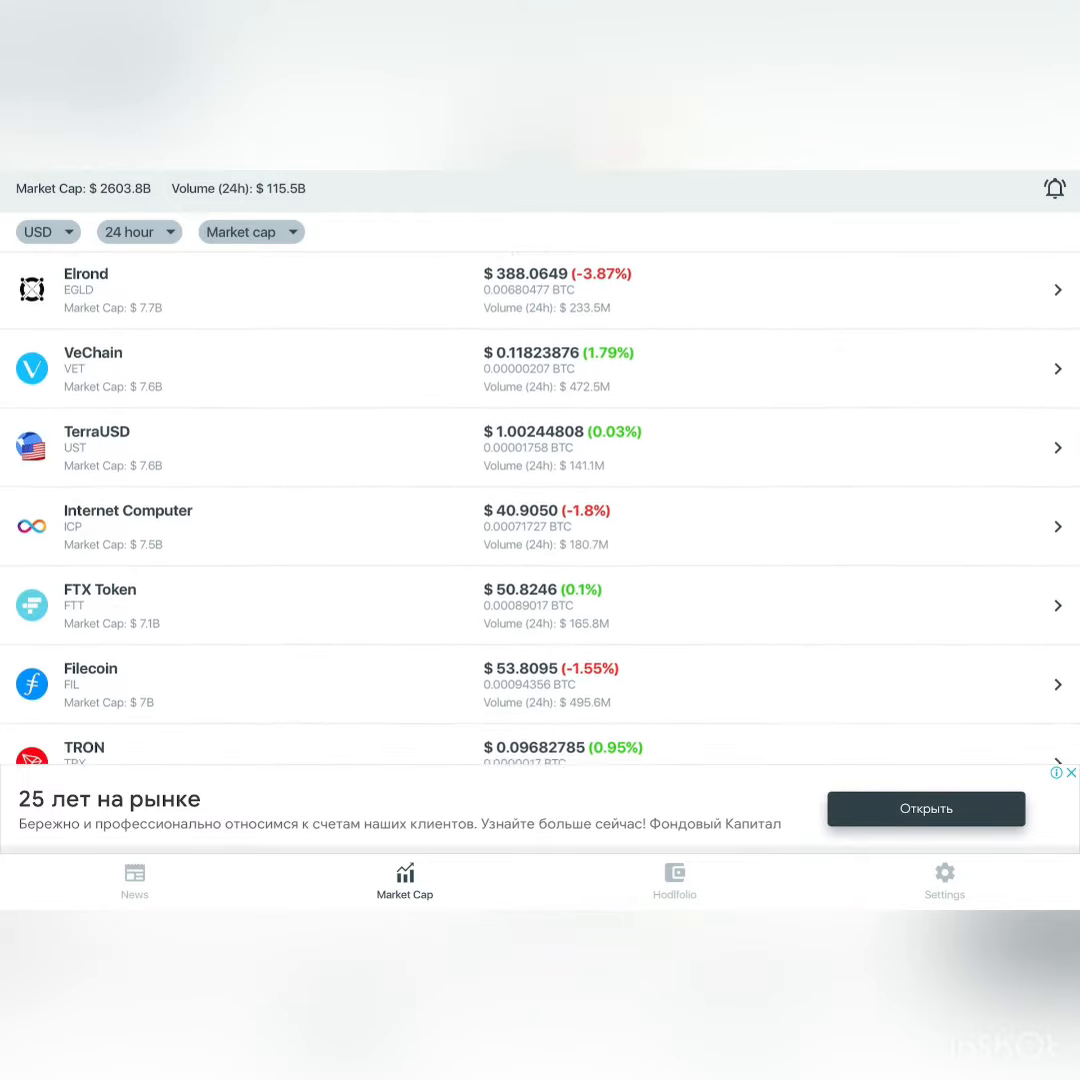
scroll("down", 3)
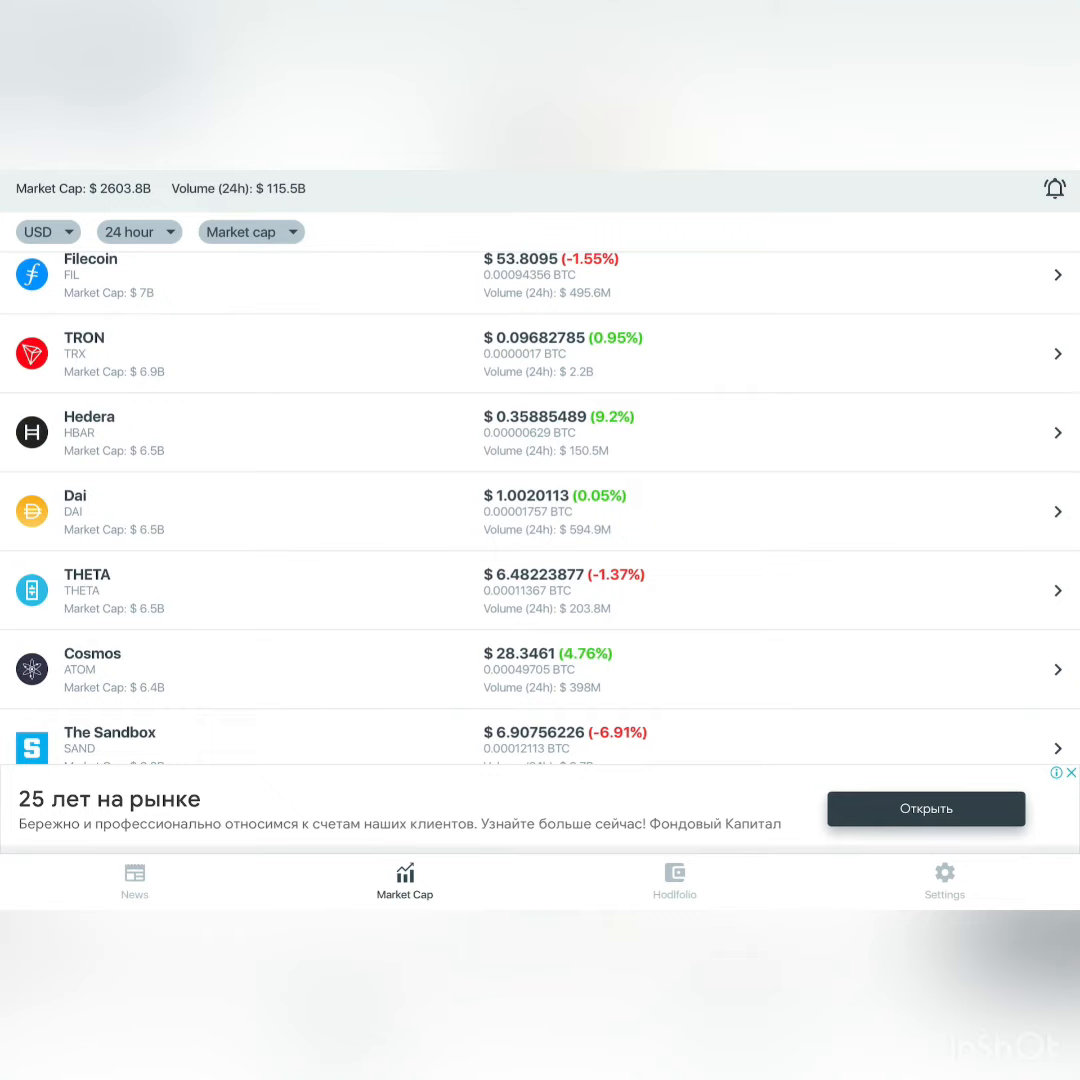
scroll("down", 3)
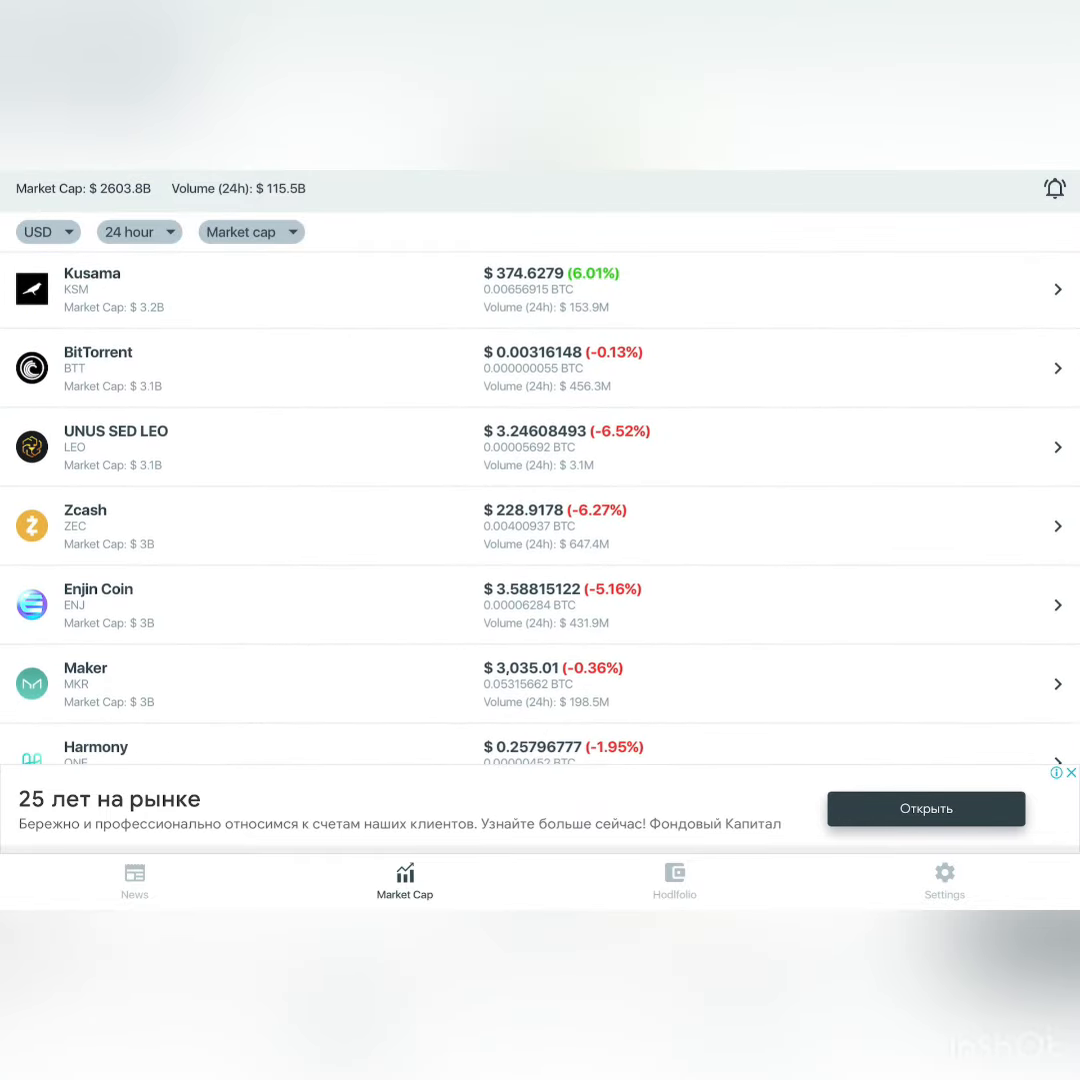
scroll("down", 3)
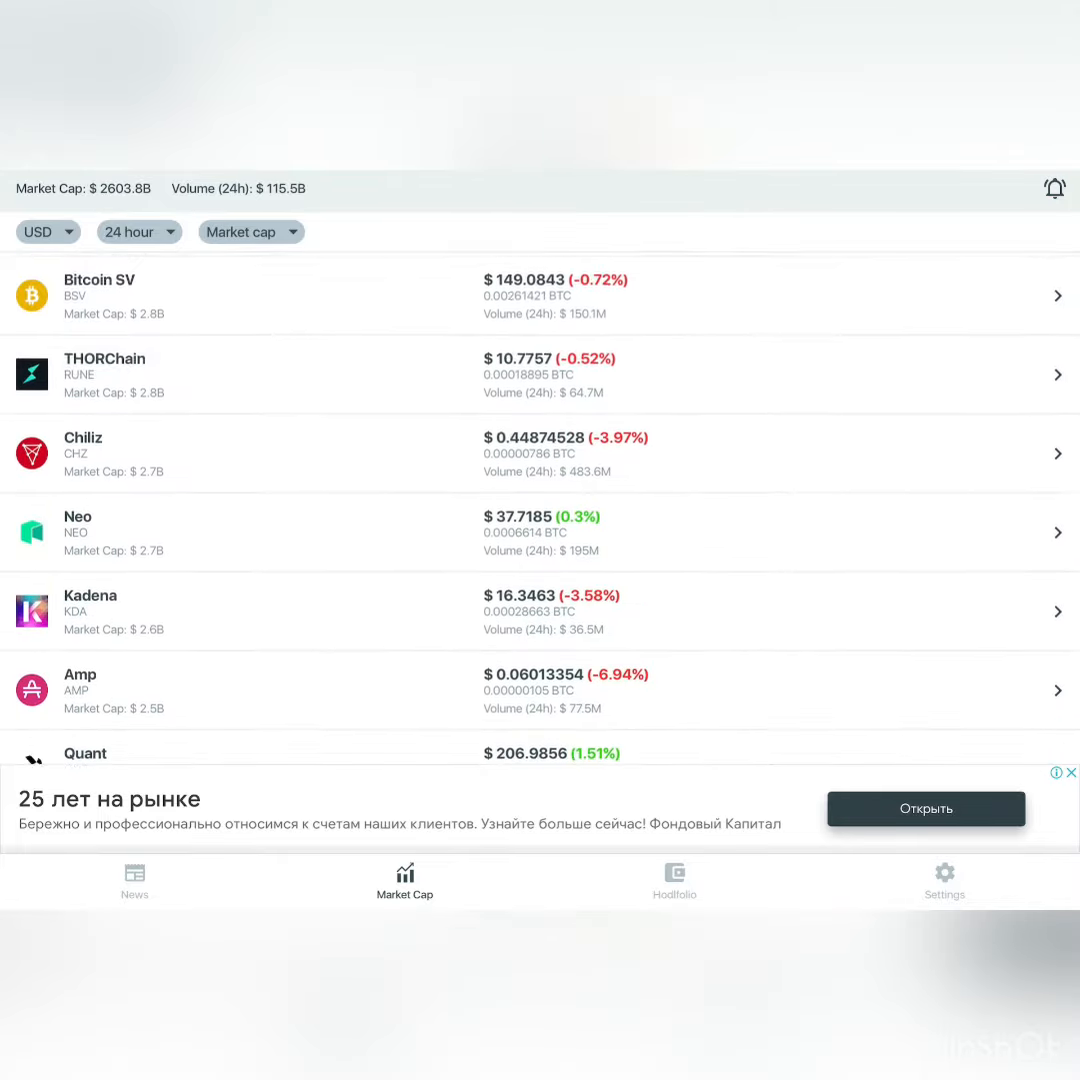
scroll("down", 3)
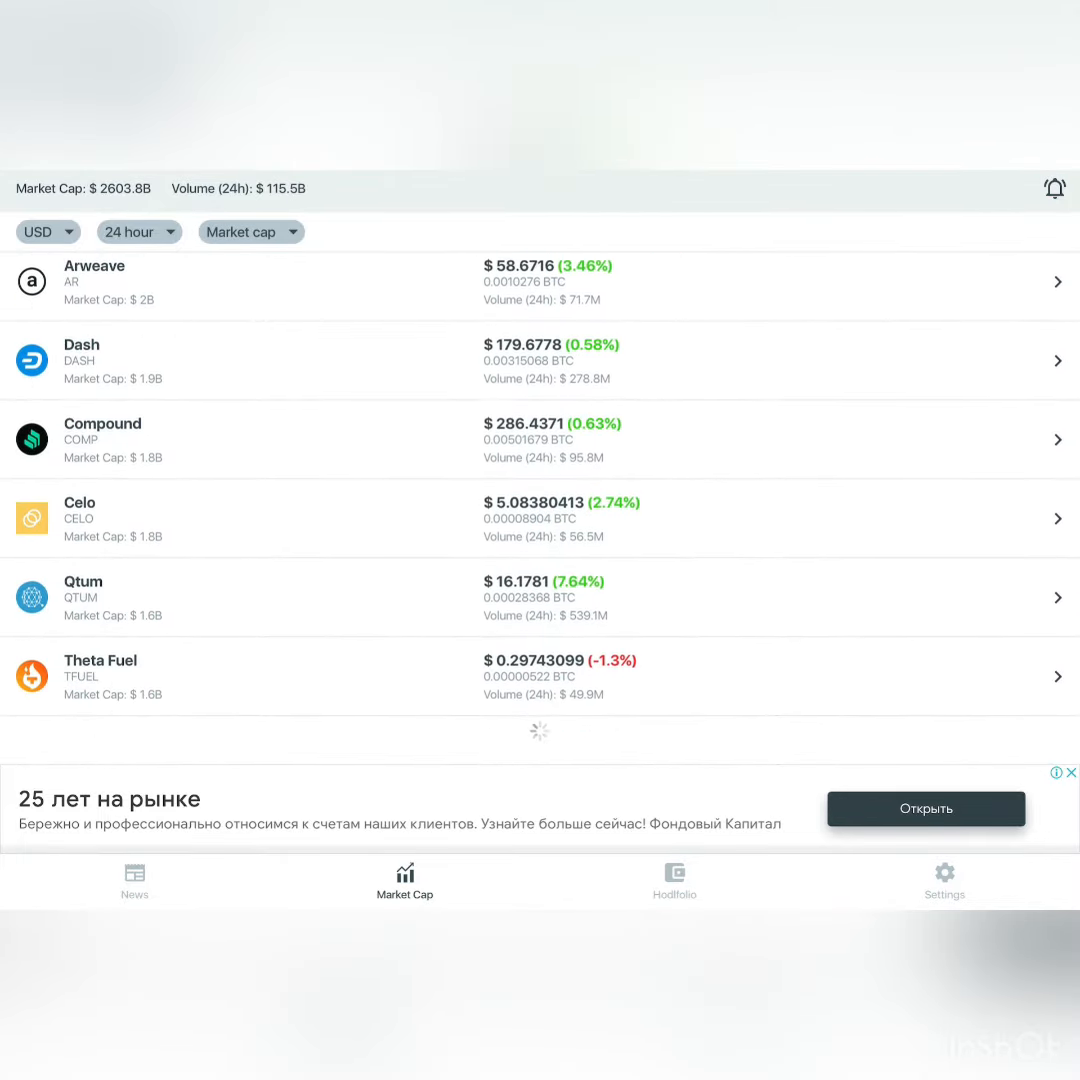